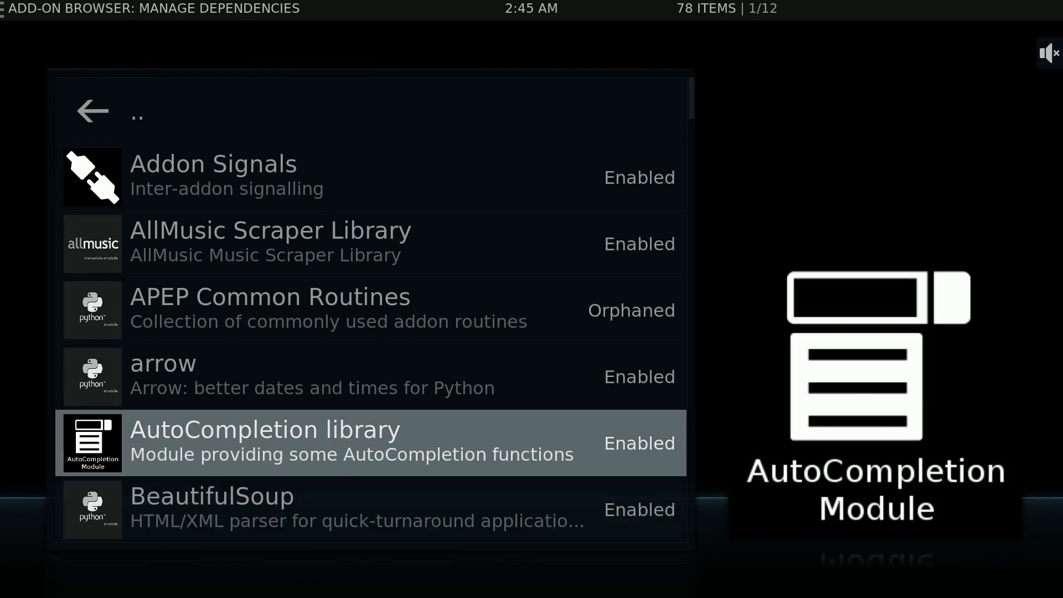
Browse Blamo Repo's video add-ons, including Neptune Rising, then return to the Settings home screen
left_click(91, 111)
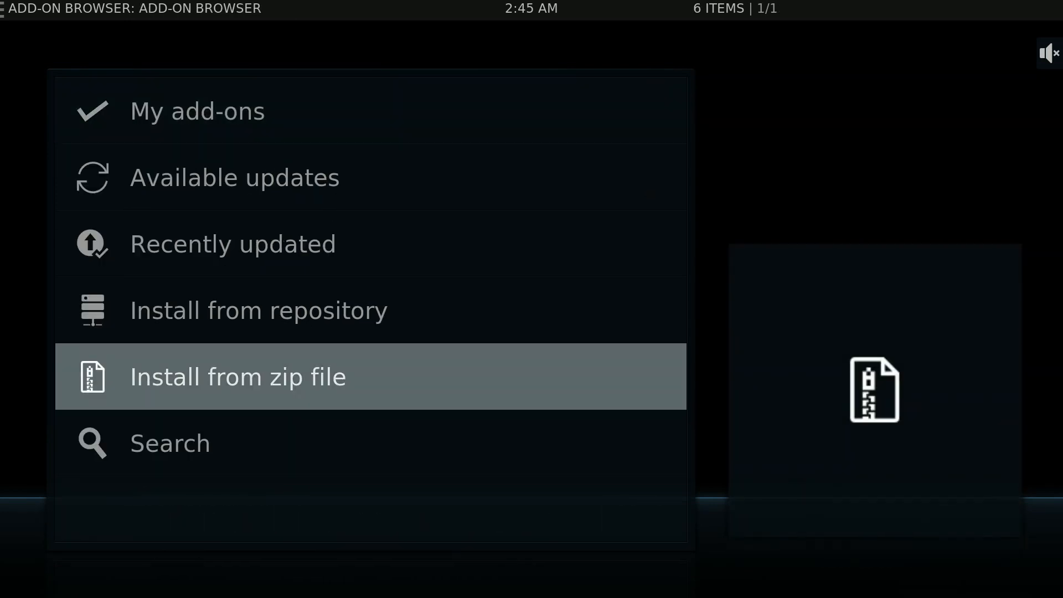
left_click(237, 377)
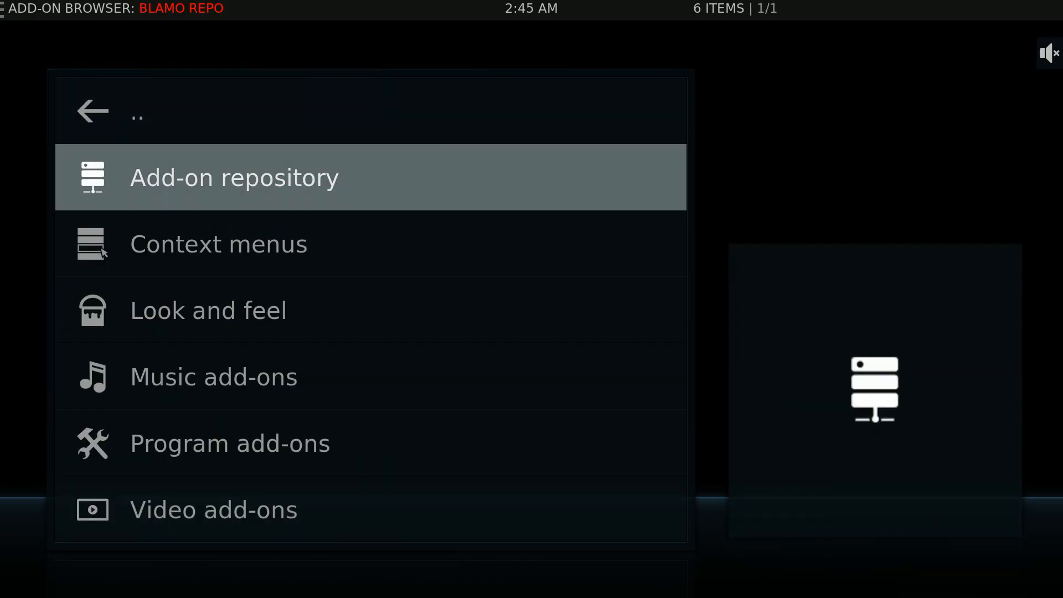
left_click(213, 509)
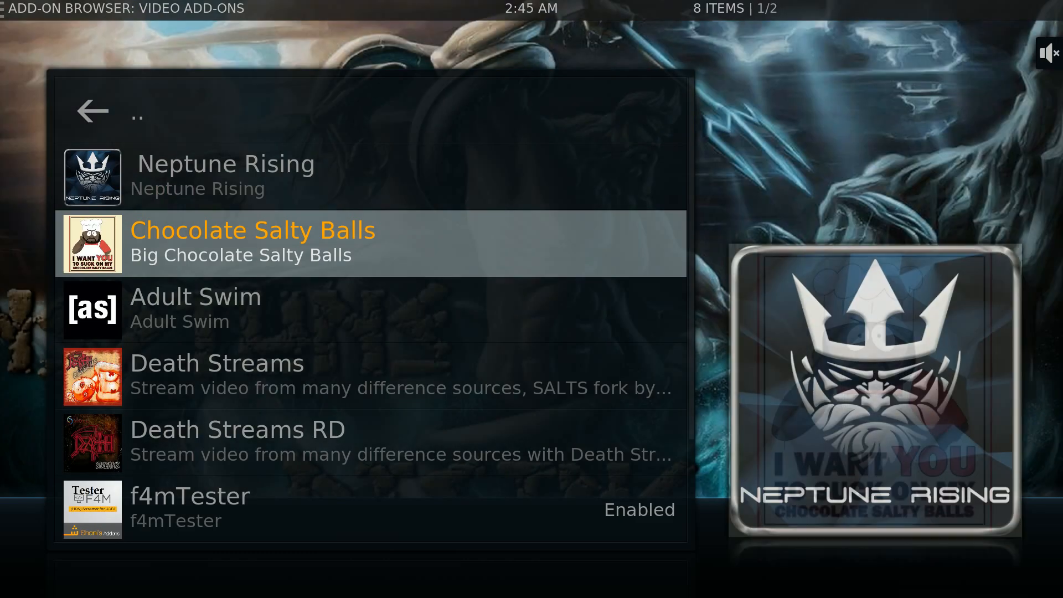
left_click(225, 177)
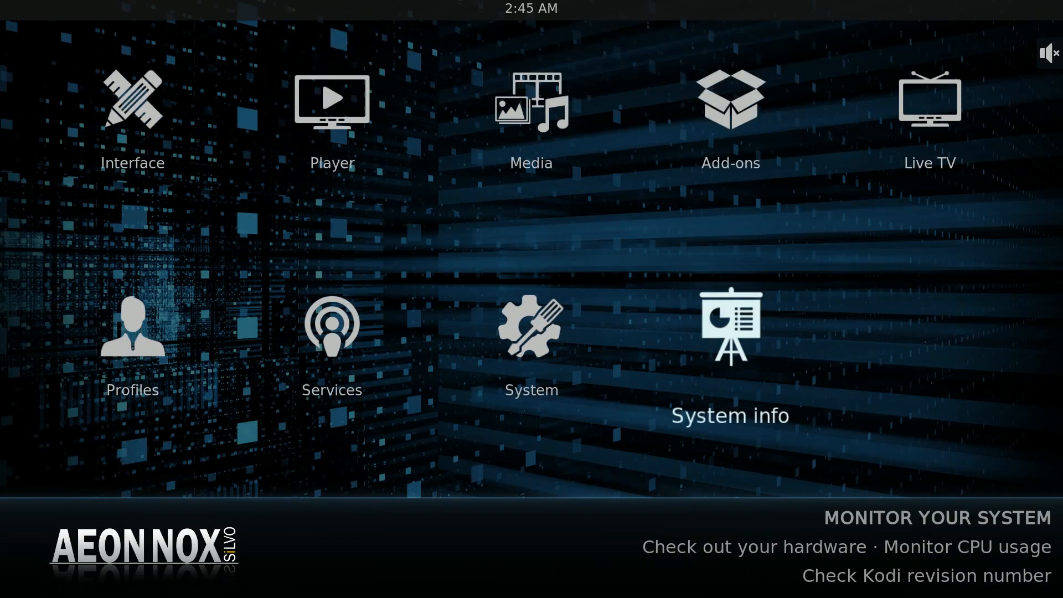
Switch from Kodi to Chrome, which shows the SchisM Common Libraries page
left_click(18, 580)
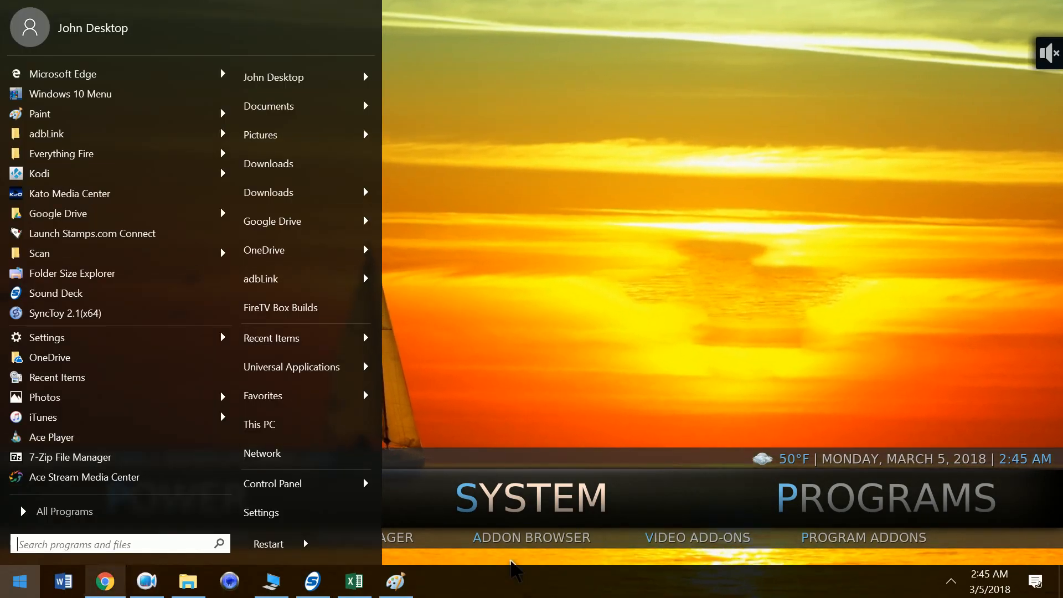
left_click(104, 581)
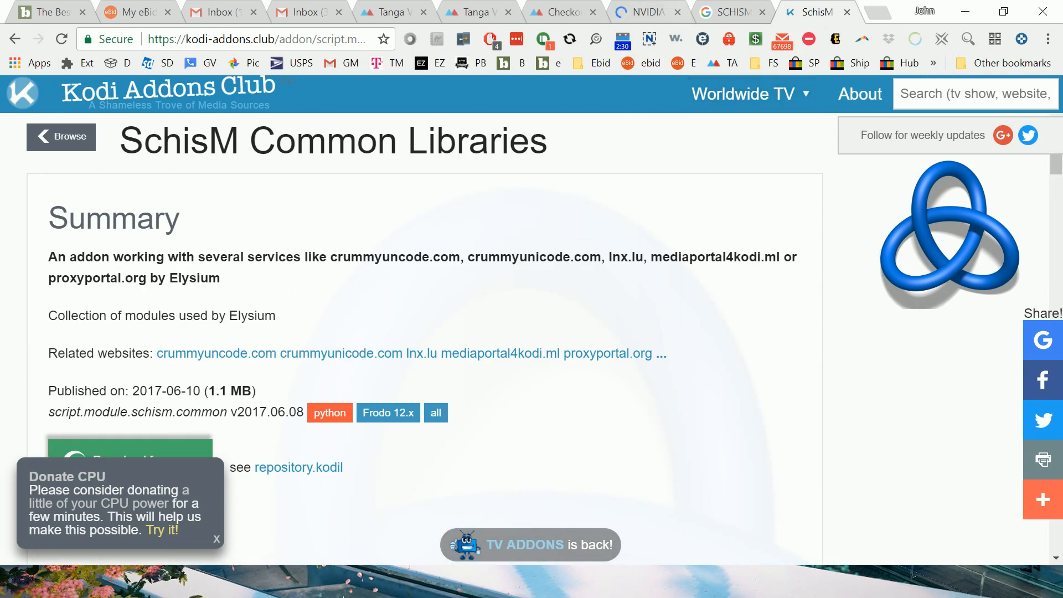
Search Google for 'SCHISM COMMON LIBRARIES' in the Google tab
left_click(732, 12)
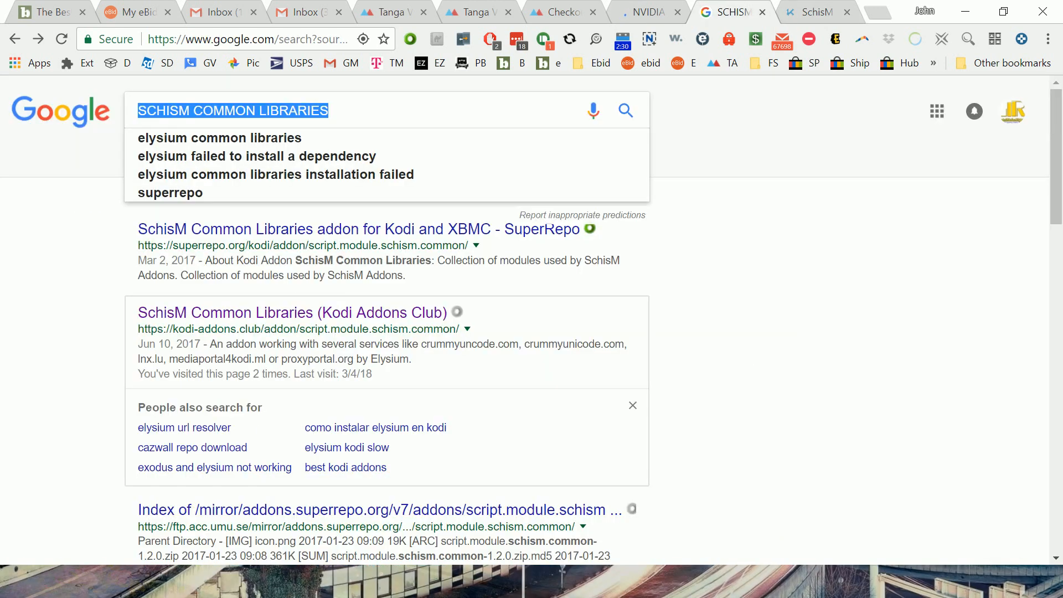
type("sc")
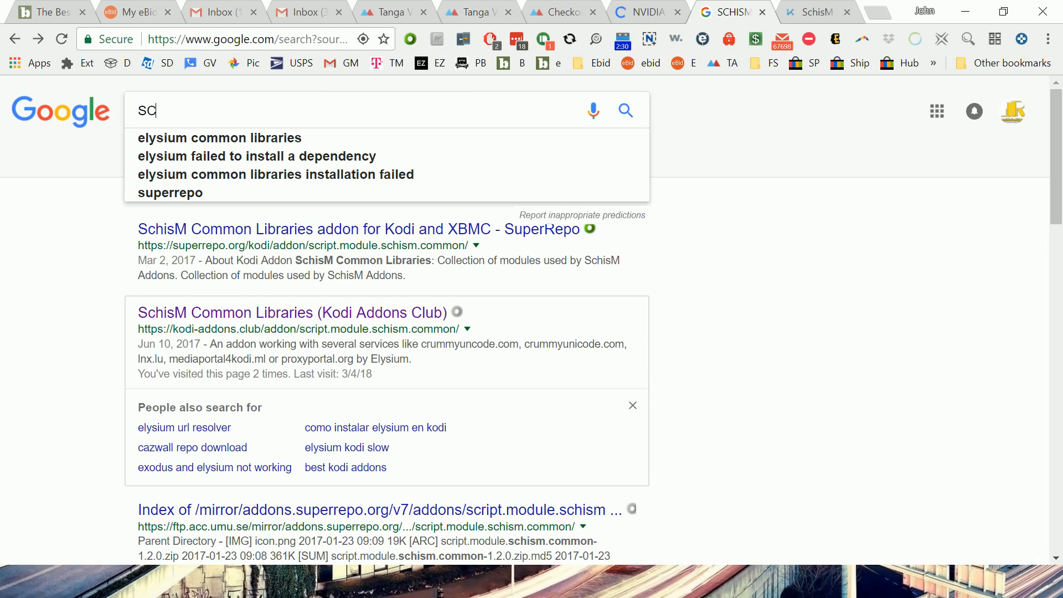
type("SCHISM")
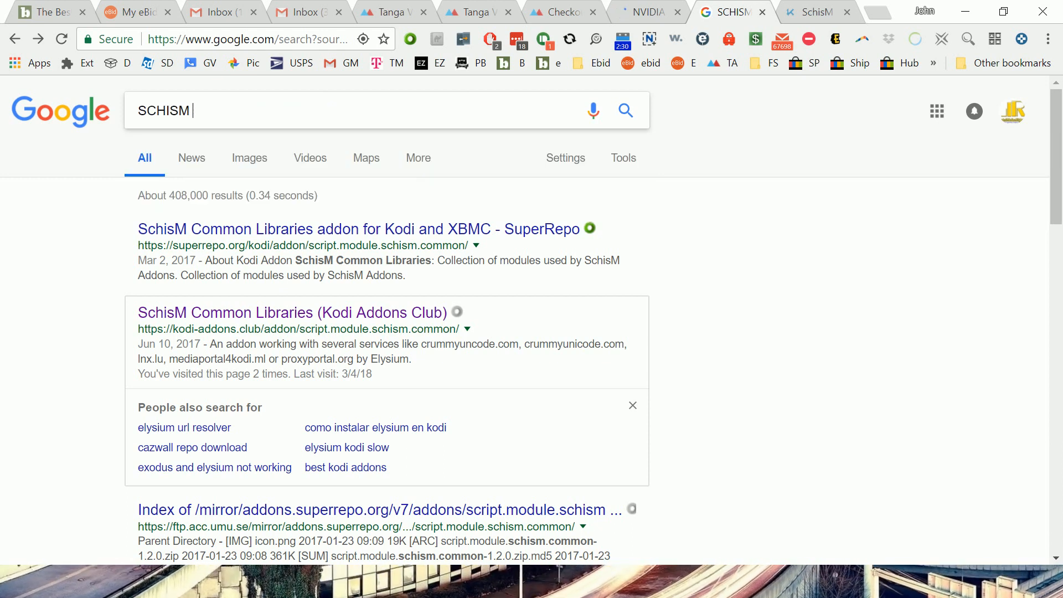
type("COMMON LIB")
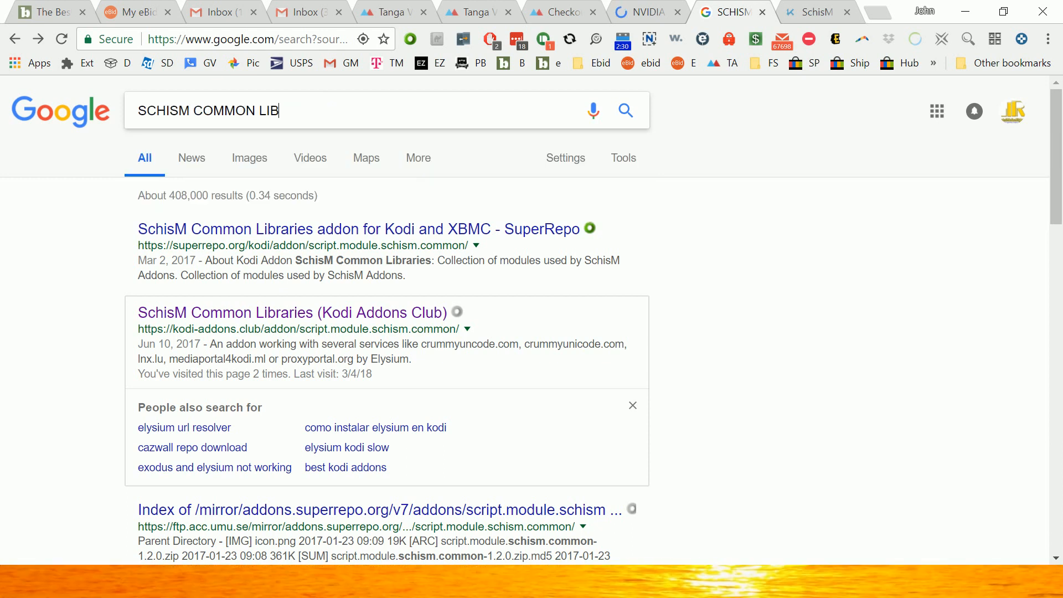
type("RARIES")
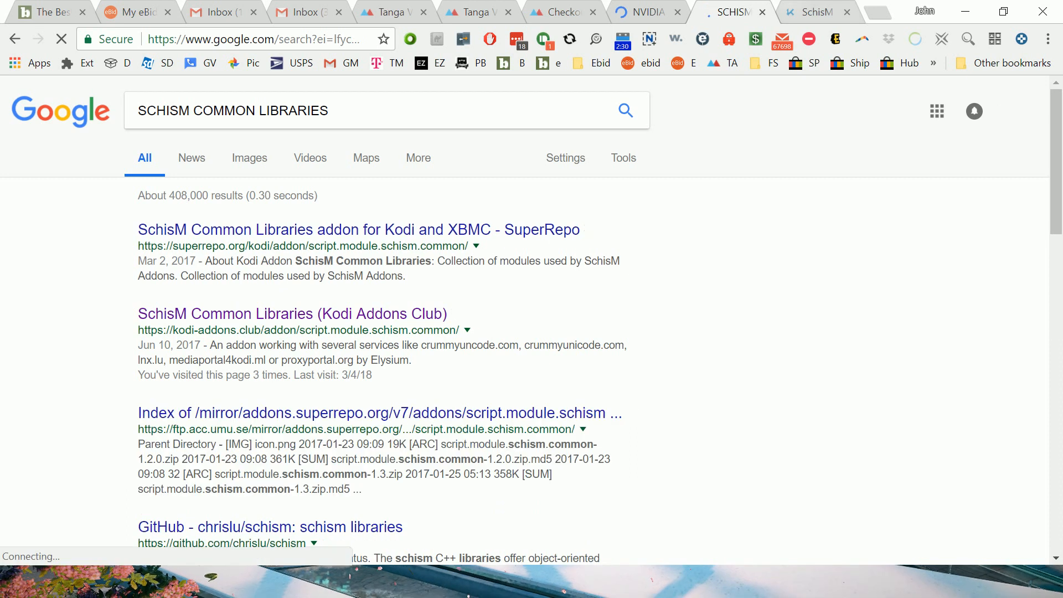
Open the Kodi Addons Club result and download the SchisM Common Libraries ZIP
left_click(292, 313)
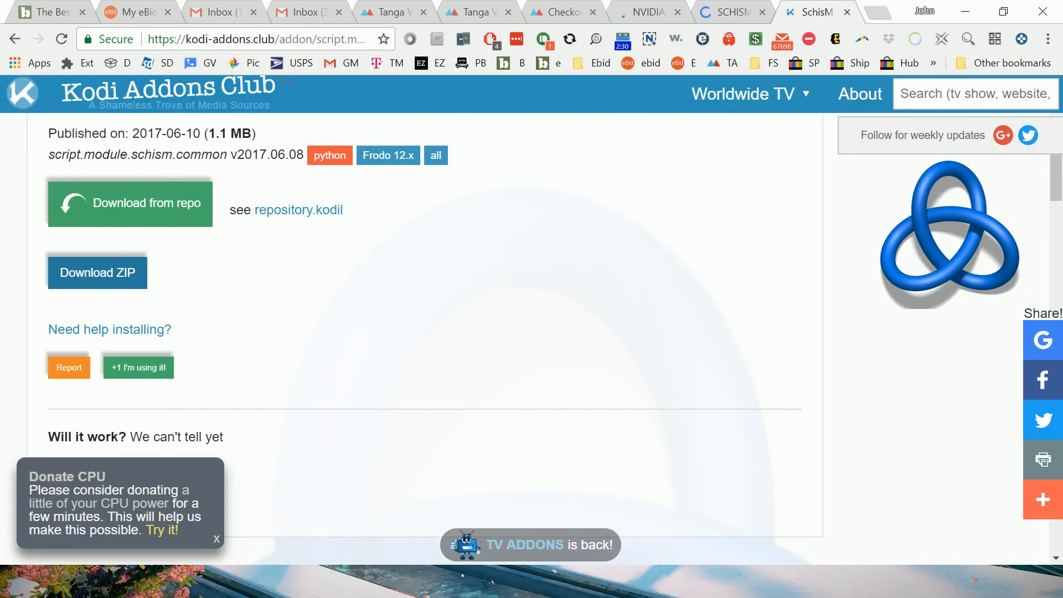
scroll("up", 3)
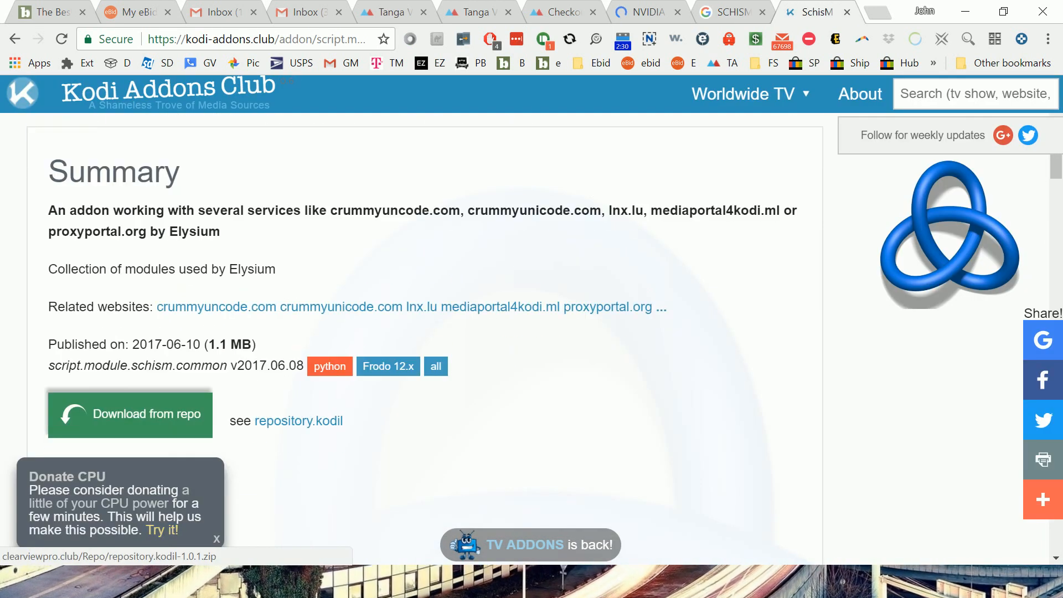
scroll("down", 3)
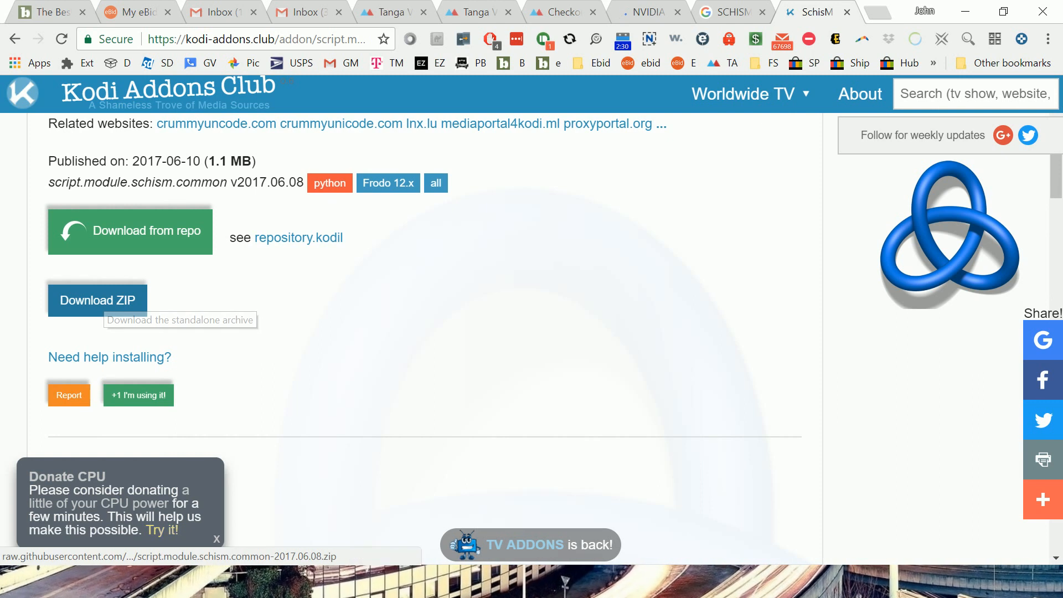
left_click(97, 299)
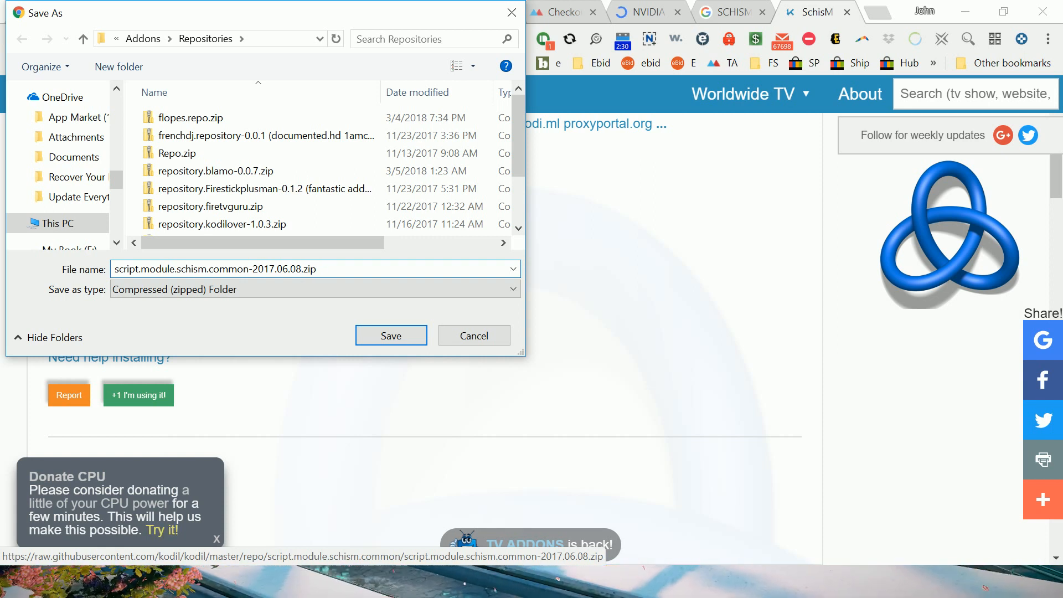
Save the zip to Repositories, replace the existing copy, and return to Kodi
left_click(390, 335)
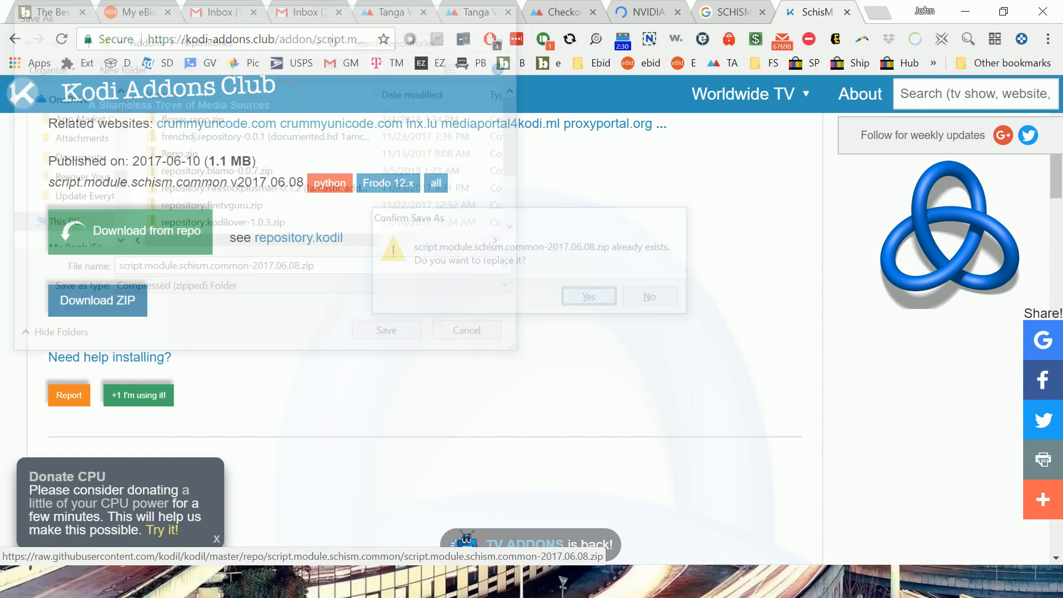
left_click(587, 296)
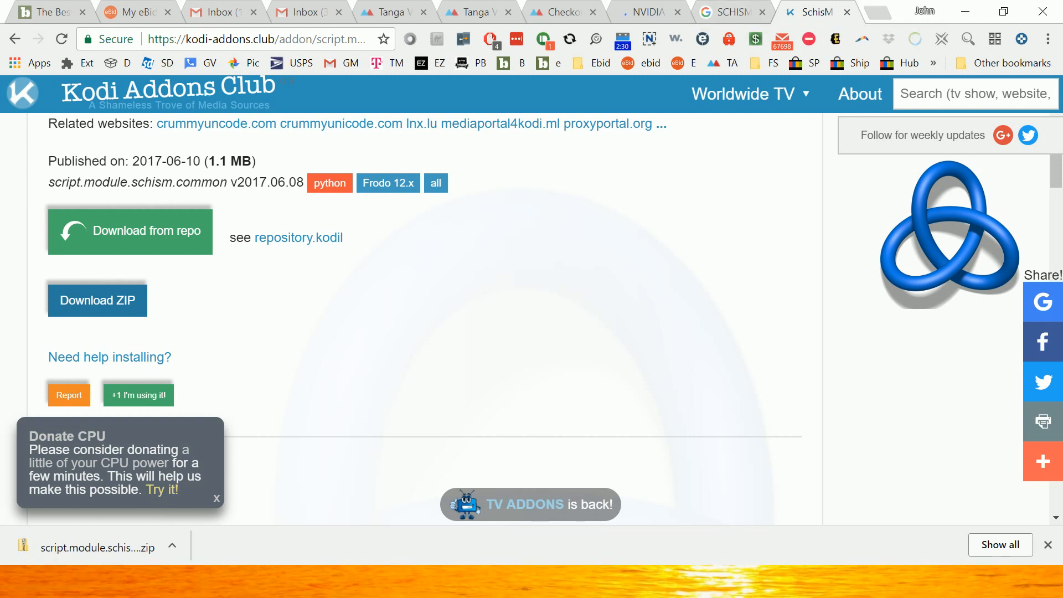
left_click(18, 581)
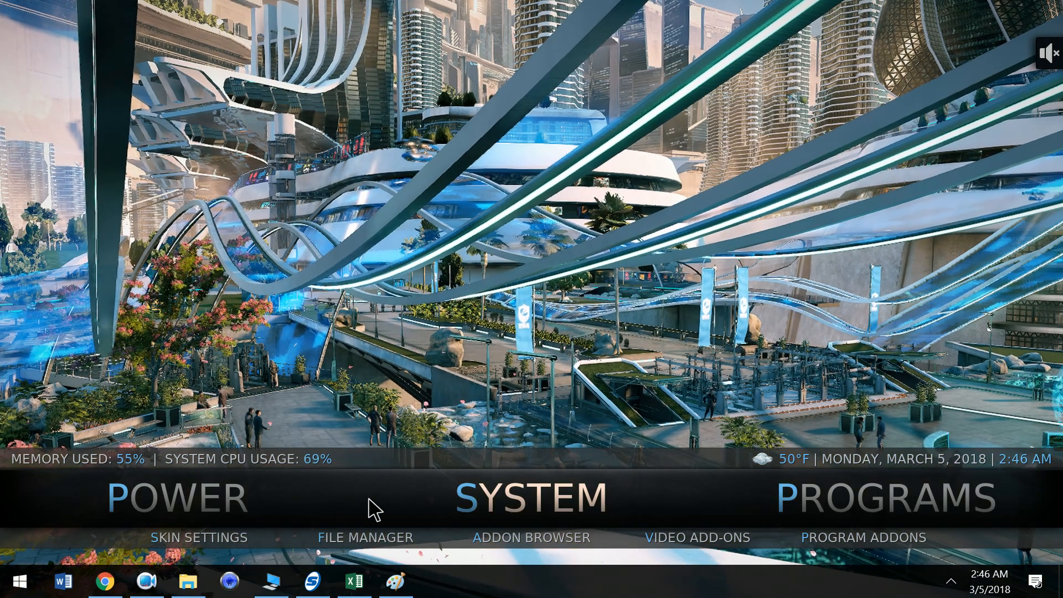
mouse_move(587, 468)
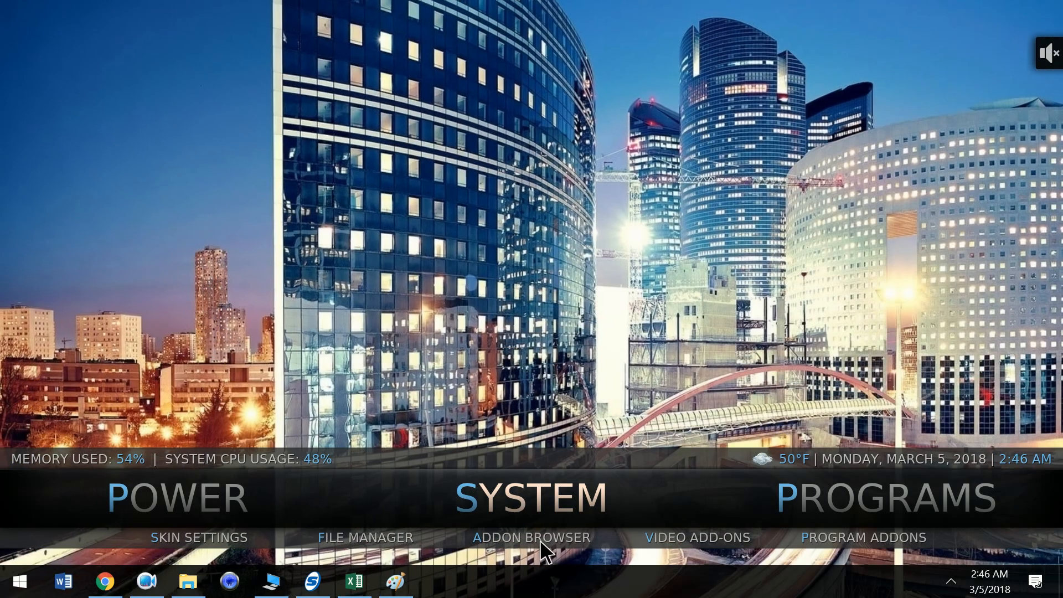
mouse_move(365, 538)
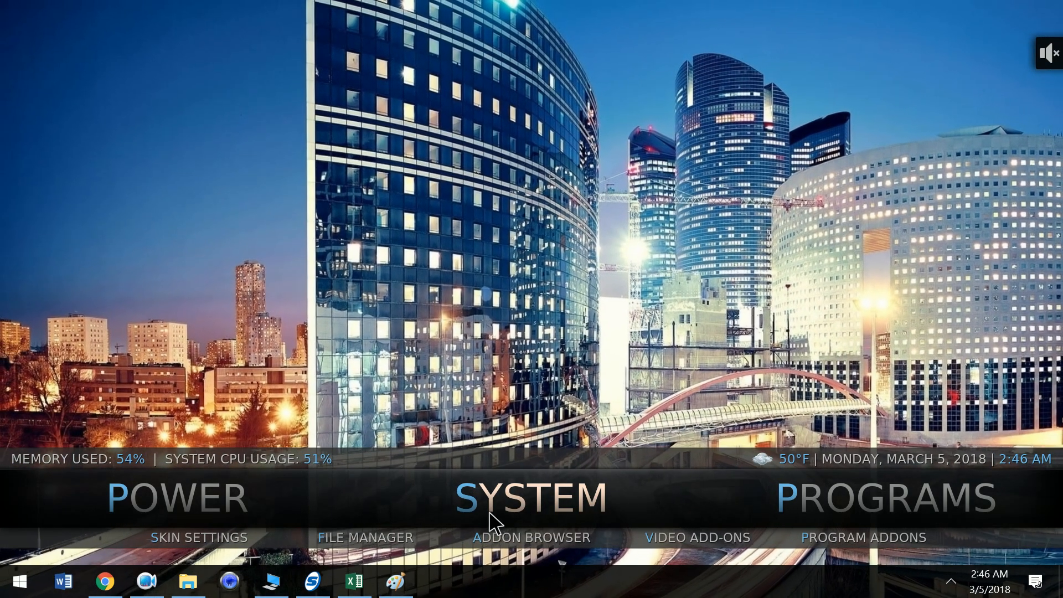
Open the Addon Browser and go back to its top-level install options
left_click(530, 537)
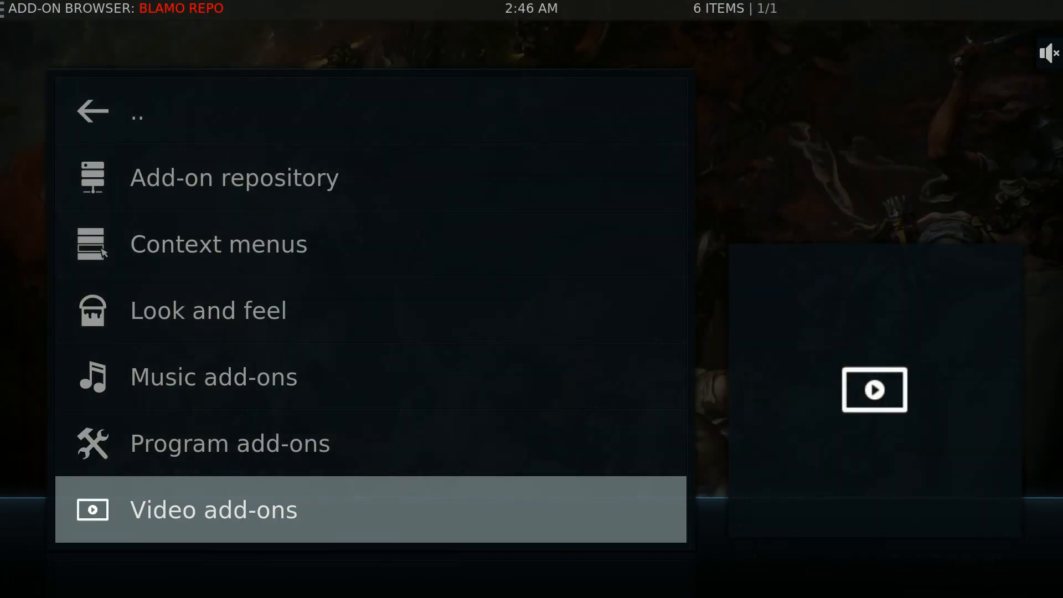
left_click(91, 111)
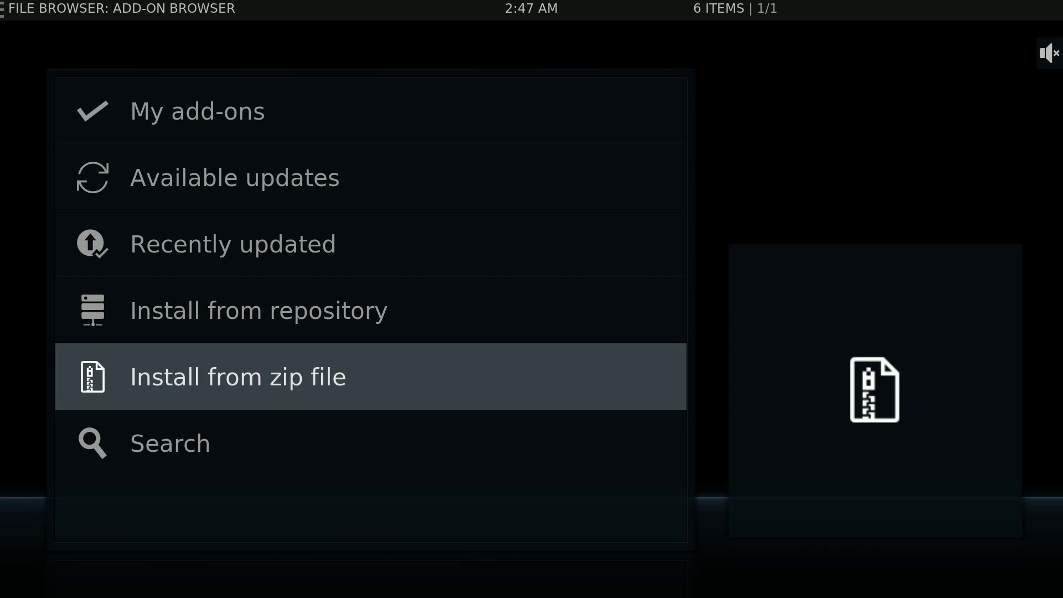
Choose Install from zip file and open the Addons folder to find the SchisM zip
left_click(237, 377)
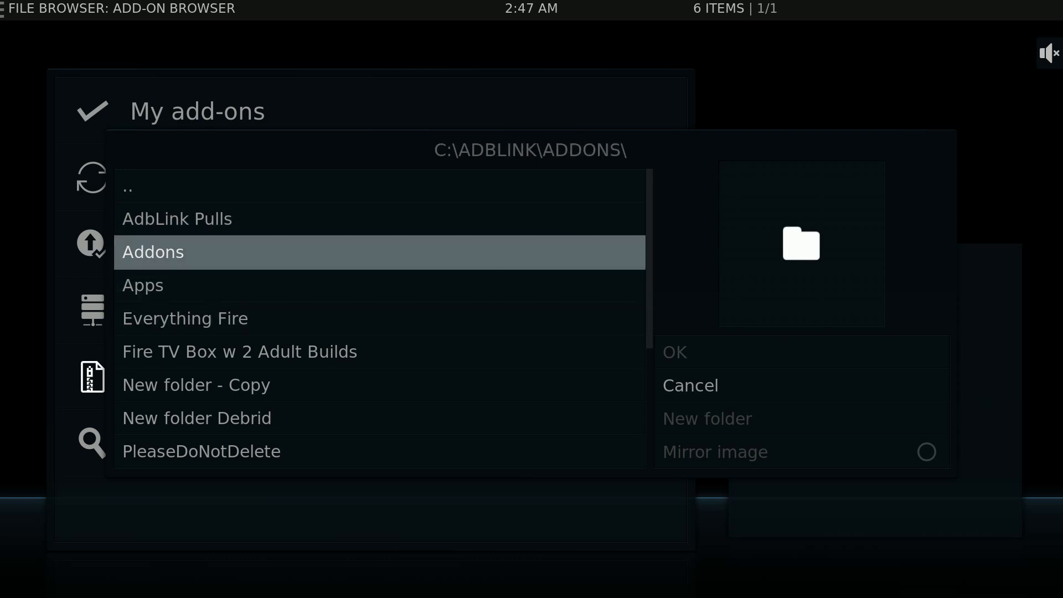
left_click(185, 318)
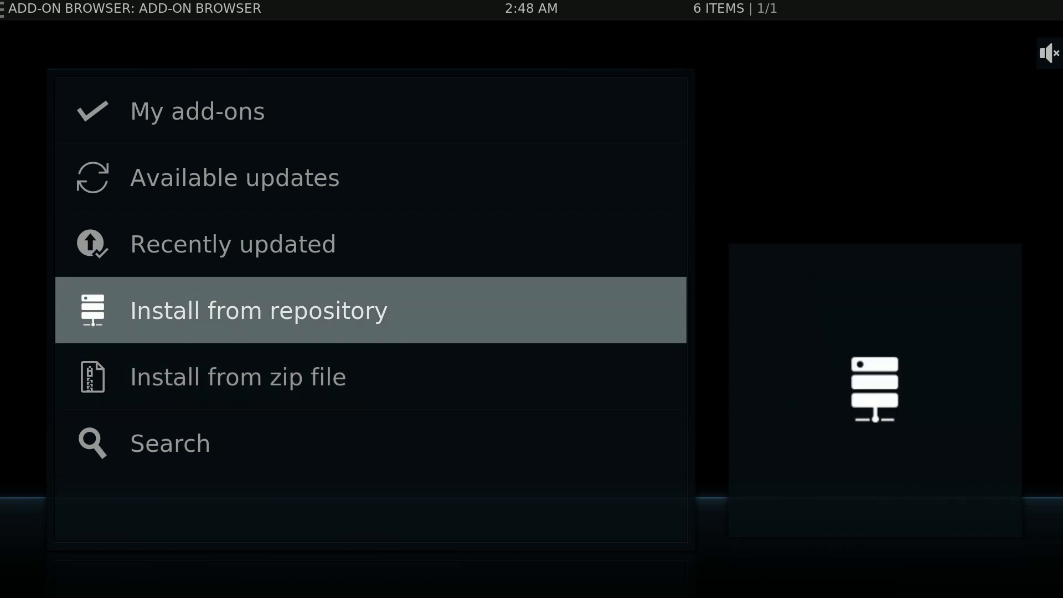
Browse the repository's video add-ons and install the Uranus add-on
left_click(257, 310)
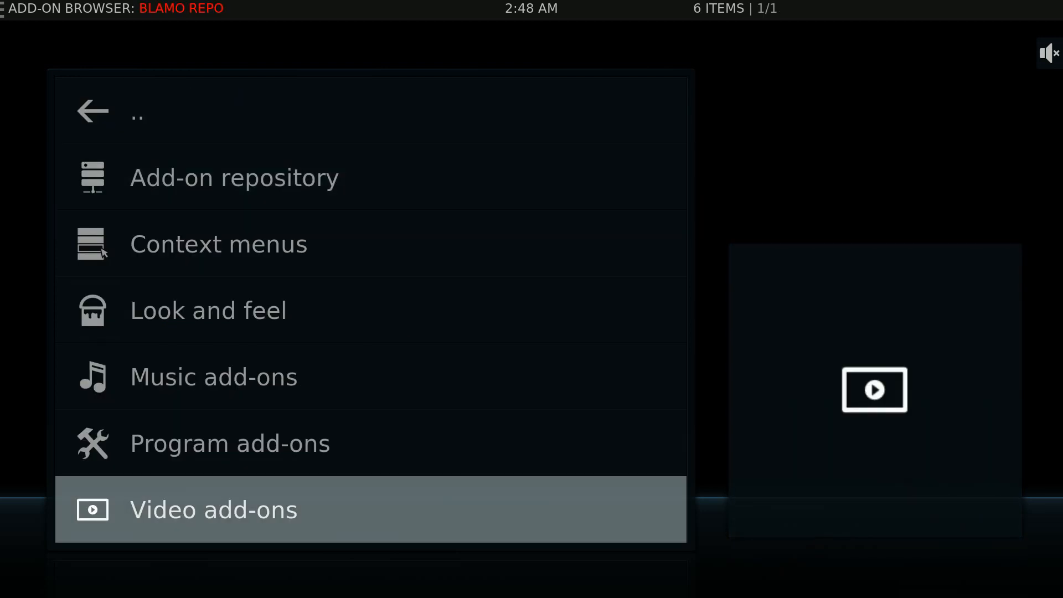
left_click(212, 510)
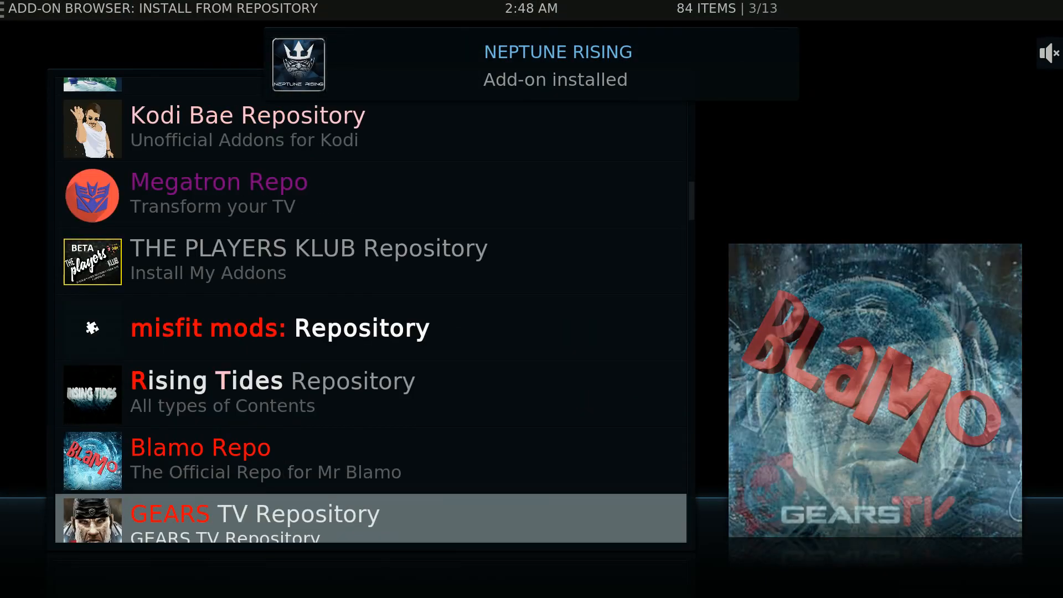
scroll("down", 3)
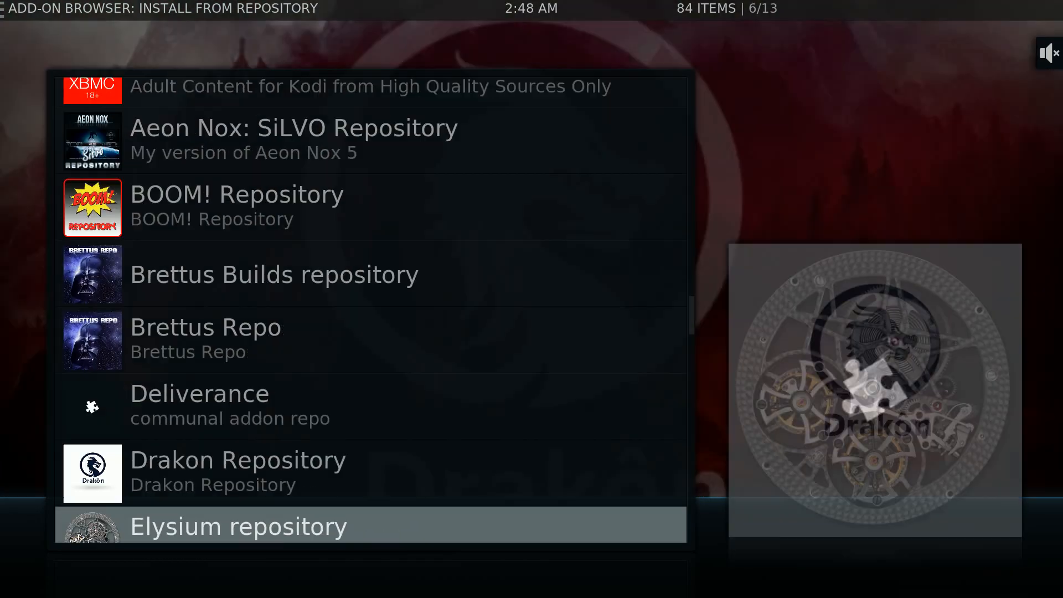
scroll("down", 3)
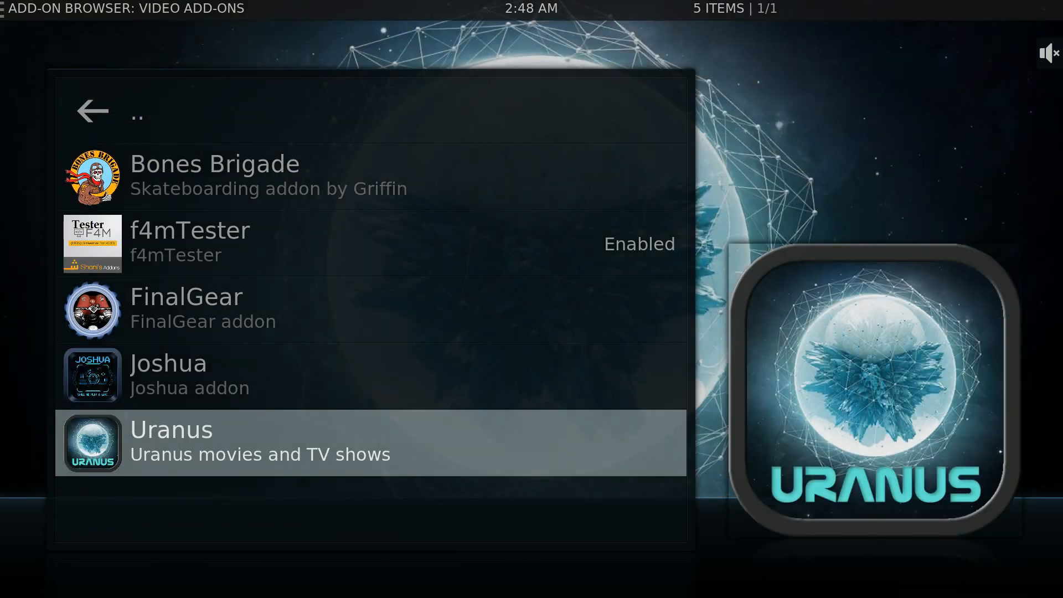
left_click(369, 441)
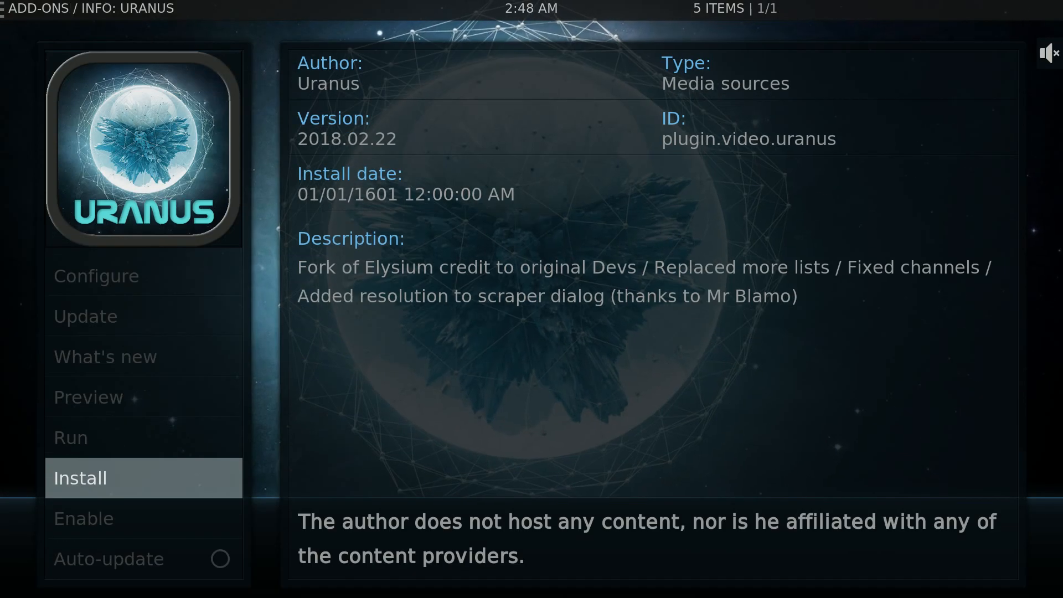
left_click(79, 477)
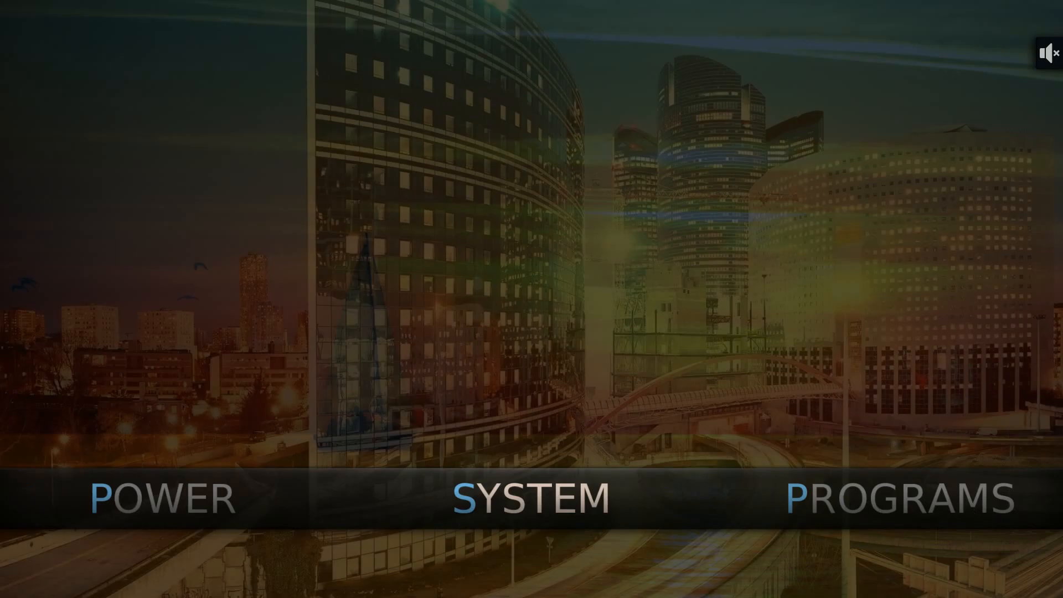
Open the Start menu, click in Kodi's home menu, then reopen the Start menu
left_click(18, 580)
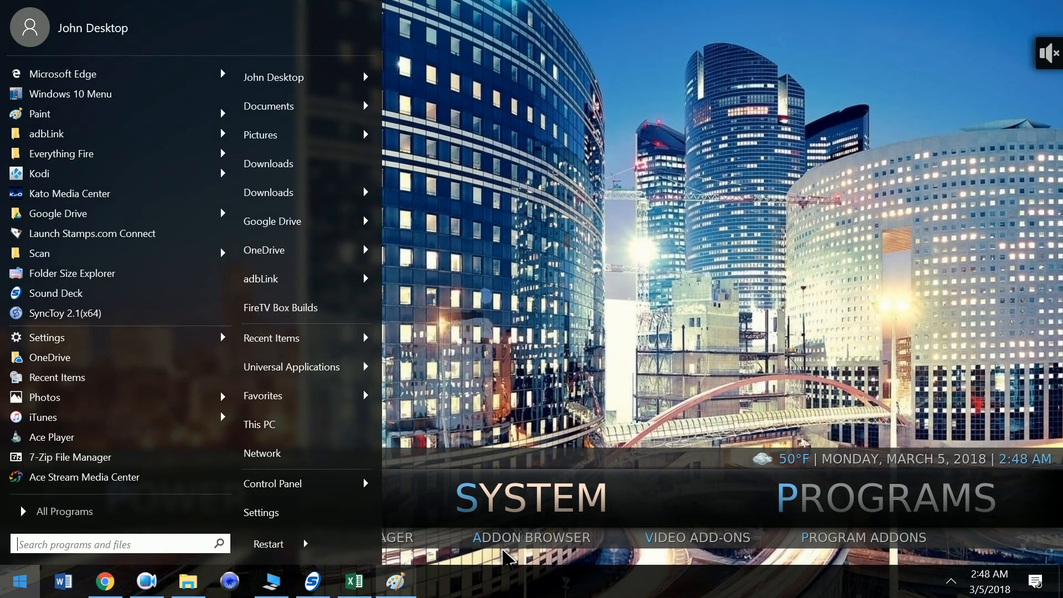
mouse_move(395, 581)
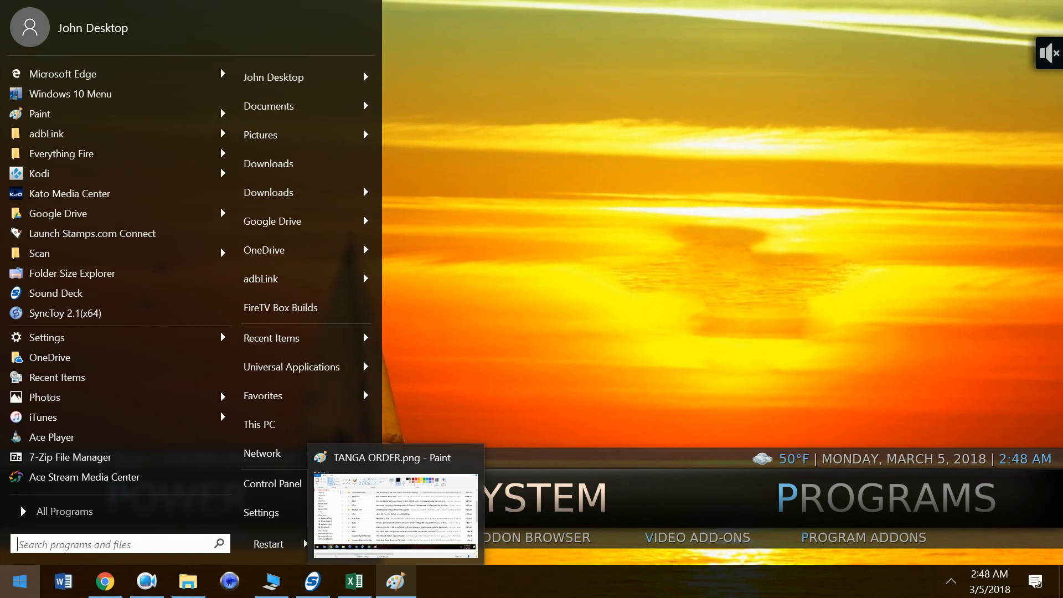
mouse_move(352, 581)
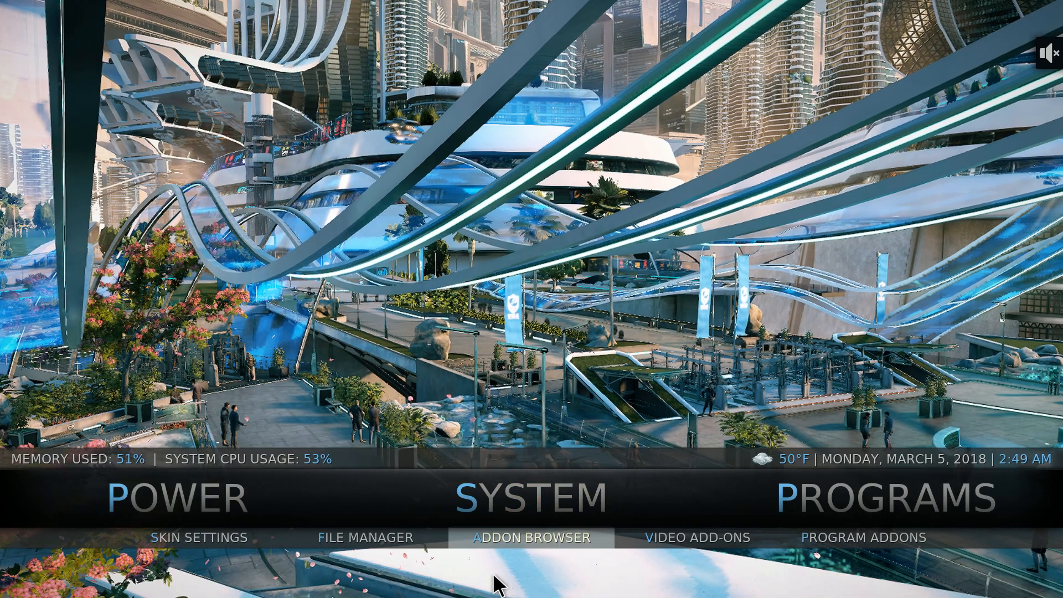
left_click(694, 536)
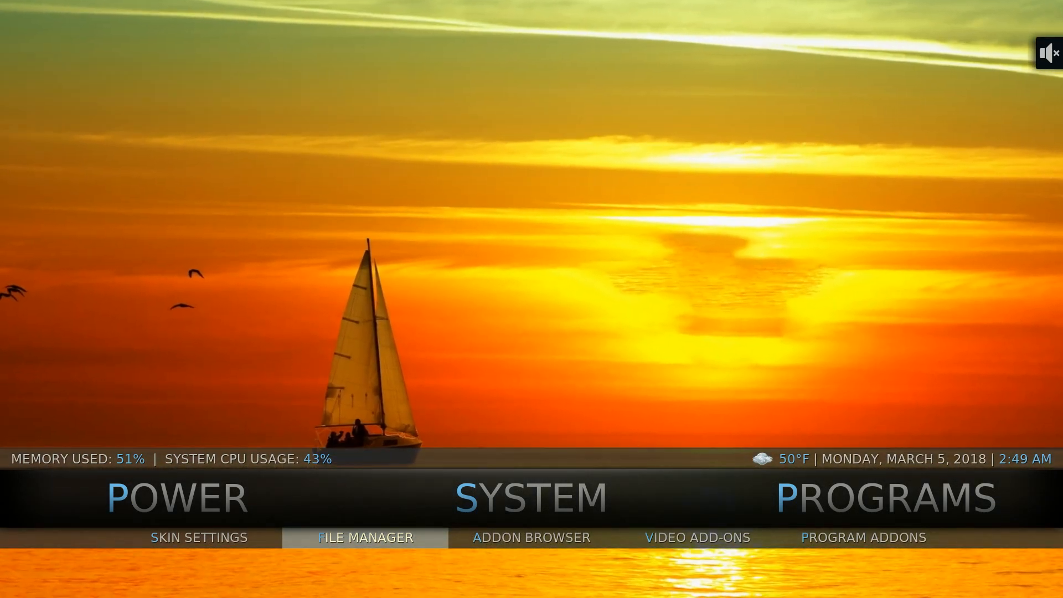
mouse_move(518, 496)
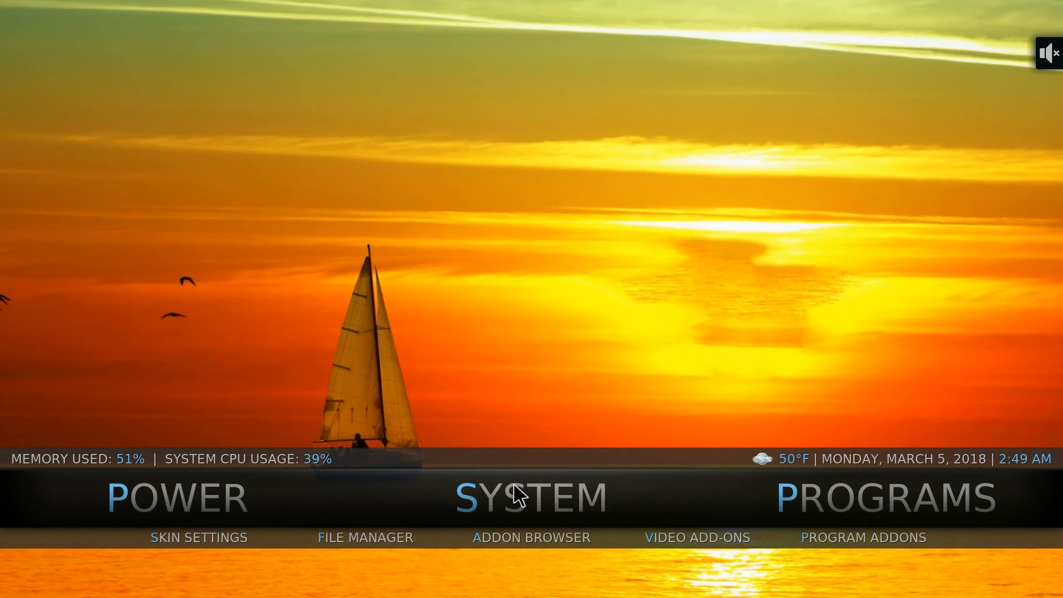
left_click(19, 580)
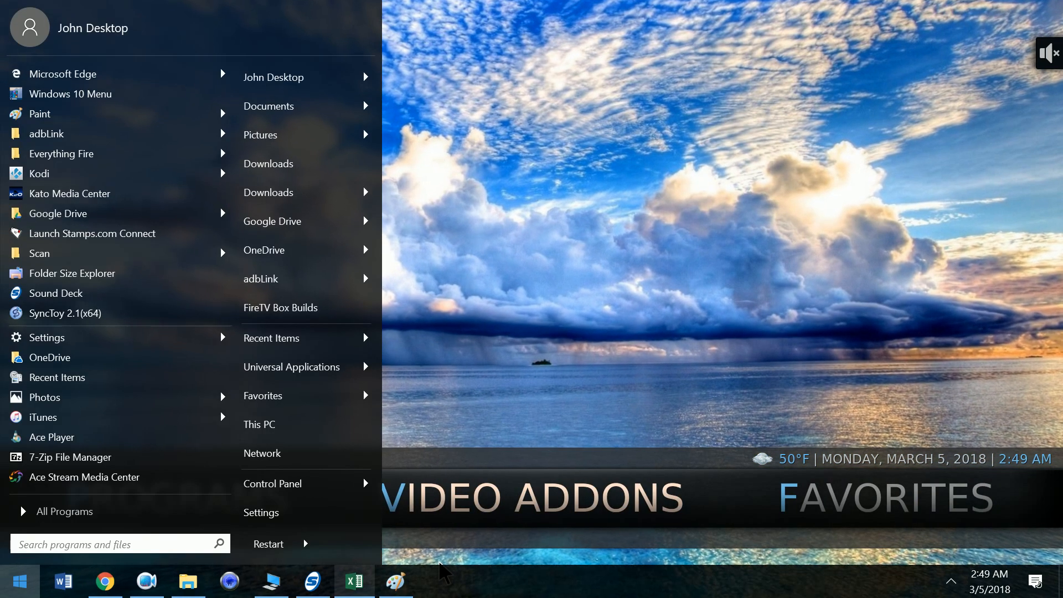